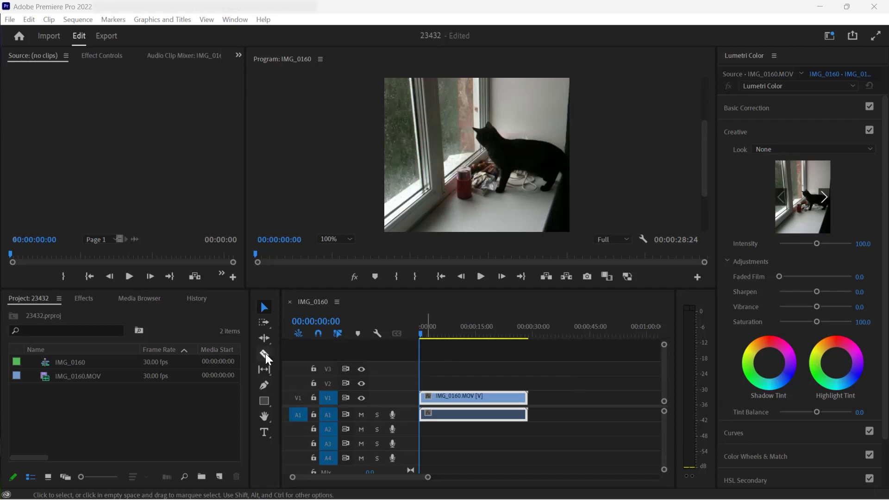
# Split the IMG_0160.MOV clip with the Razor tool at the chosen point.
pyautogui.click(264, 355)
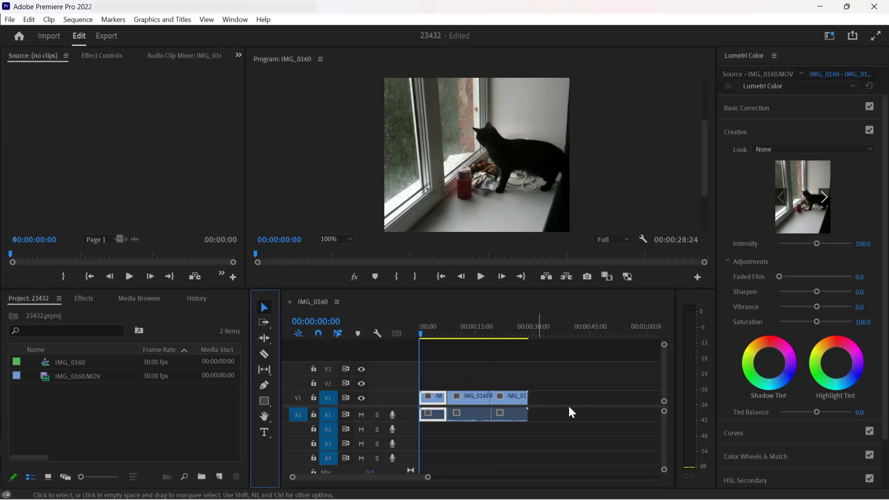
pyautogui.click(582, 401)
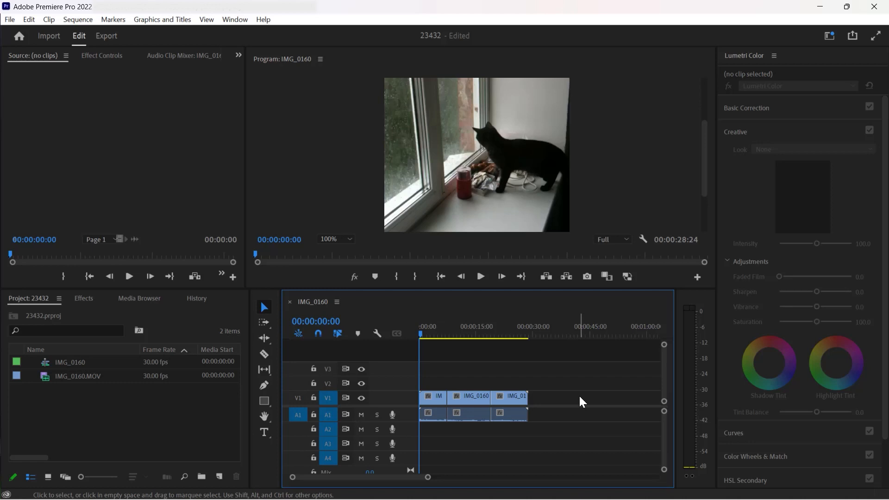
pyautogui.moveTo(582, 414)
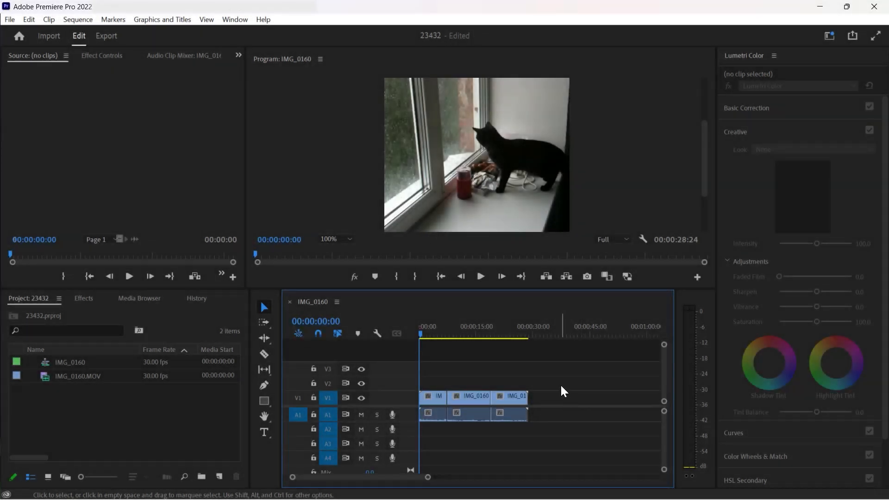
# Unlink the three IMG_0160.MOV pieces so audio and video become separate clips.
pyautogui.click(499, 414)
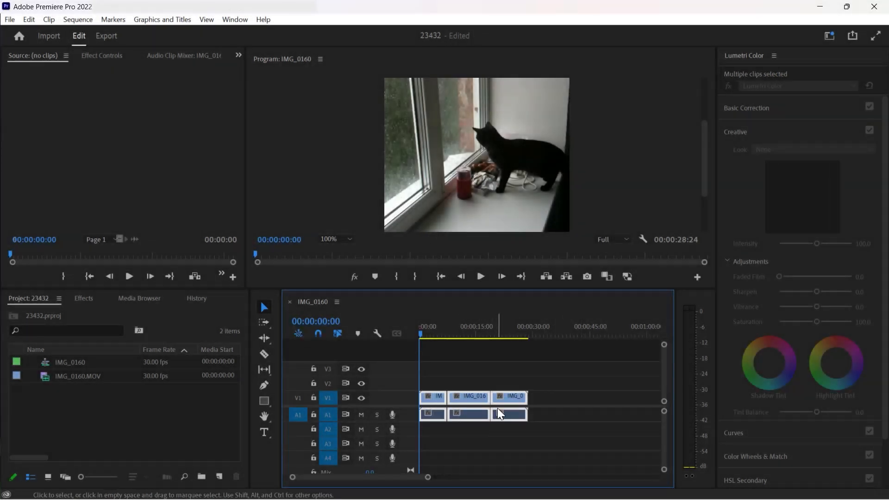
pyautogui.rightClick(499, 414)
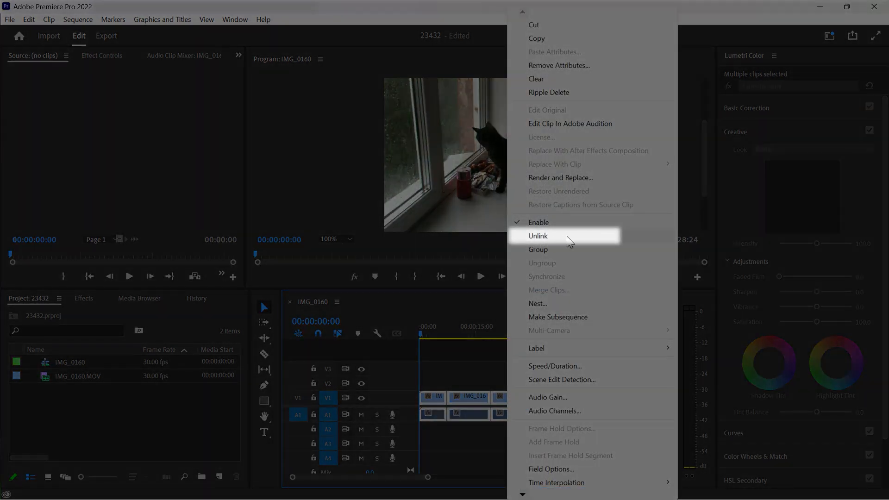
pyautogui.click(537, 236)
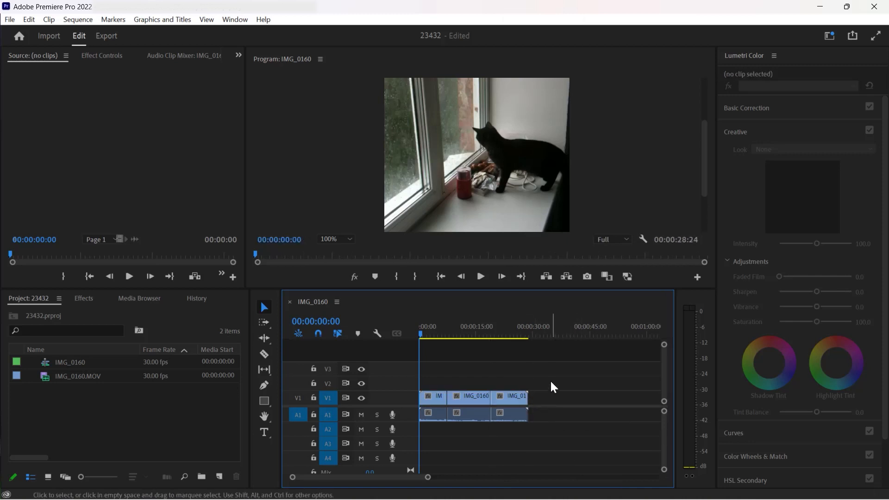
# Nest the three A1 audio pieces into one nested sequence named 12345.
pyautogui.click(508, 414)
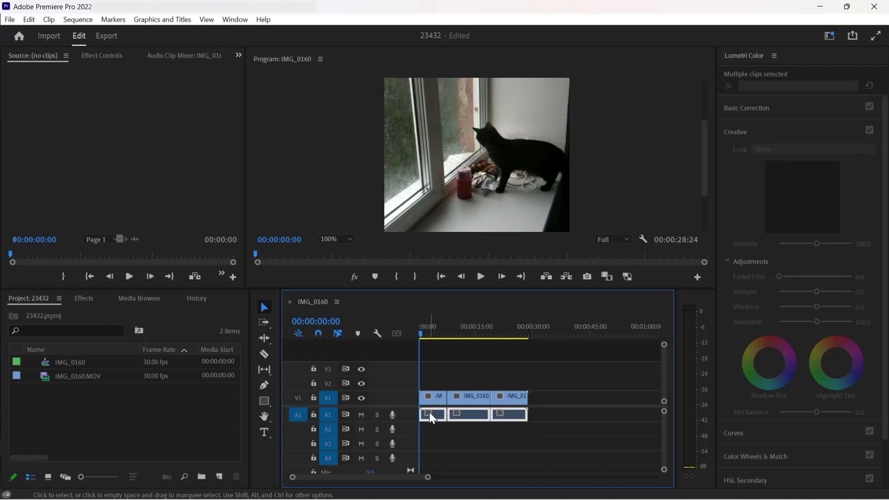
pyautogui.rightClick(433, 414)
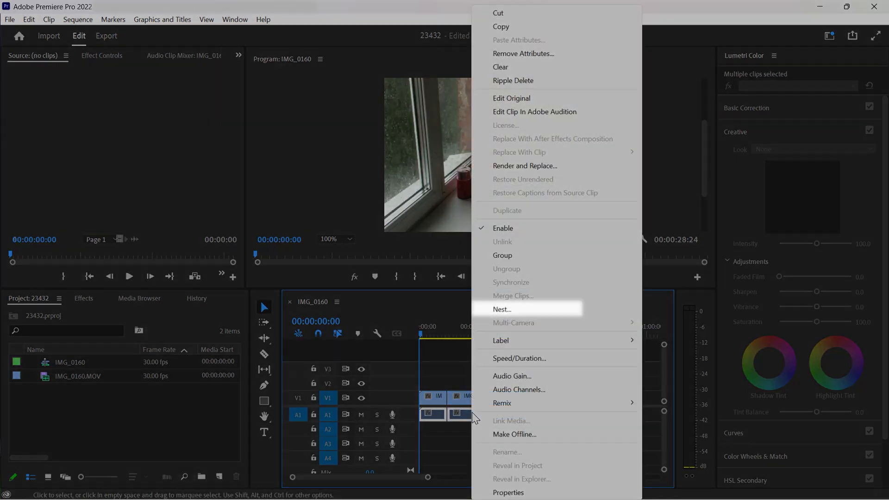
pyautogui.moveTo(501, 309)
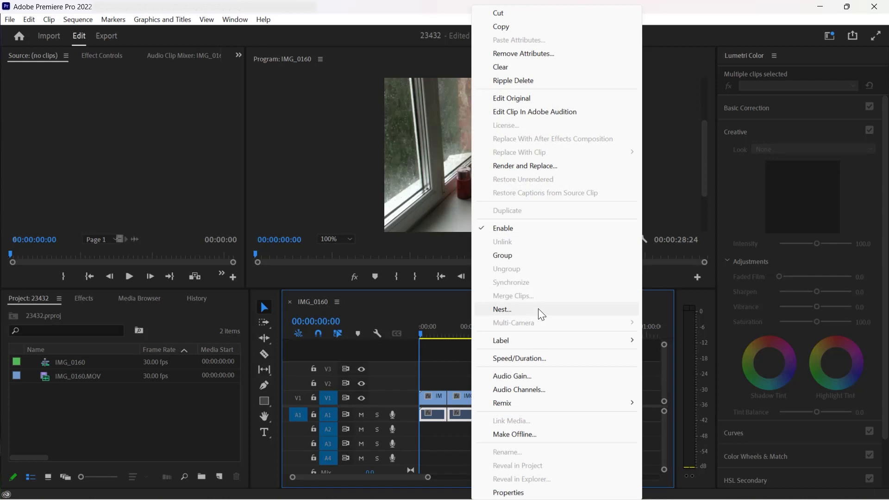
pyautogui.click(501, 309)
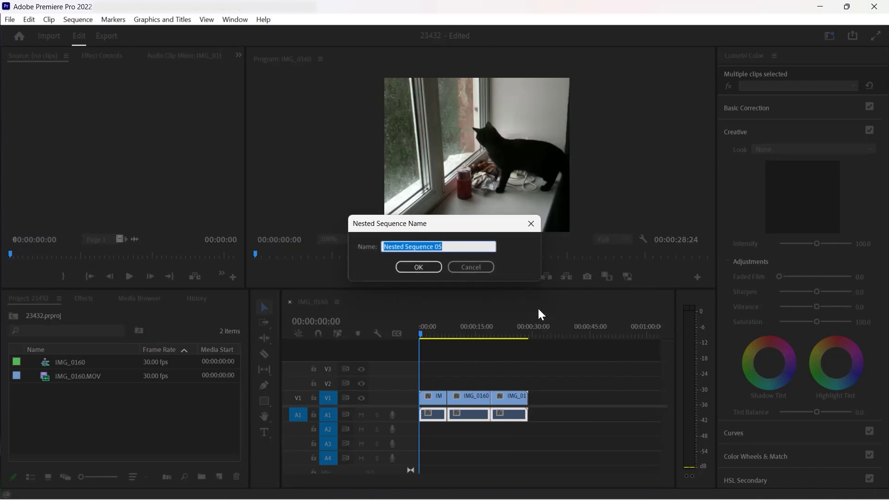
pyautogui.write('12345')
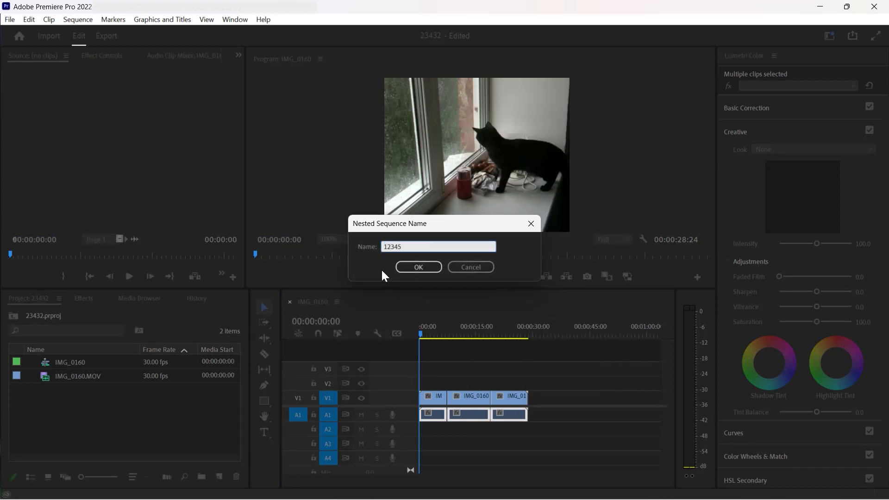
pyautogui.click(417, 267)
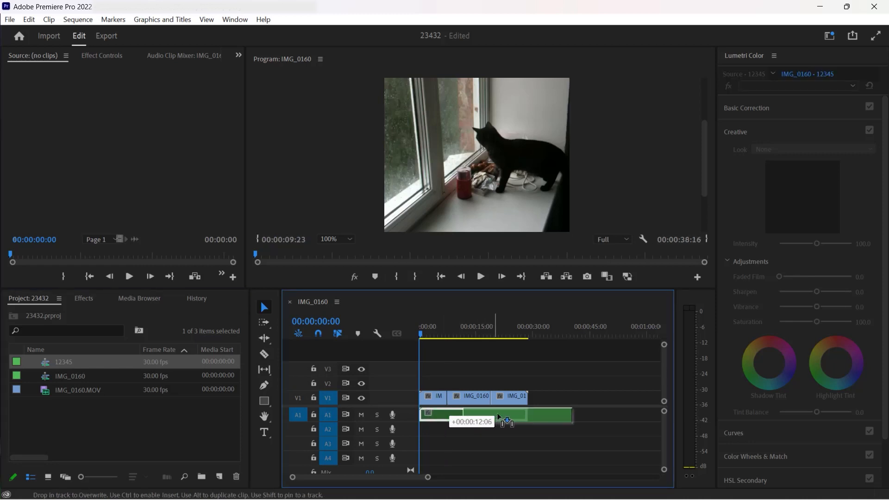
# Place the 12345 nested clip at the A1 start and play back from about eight seconds.
pyautogui.moveTo(499, 417); pyautogui.dragTo(508, 430)
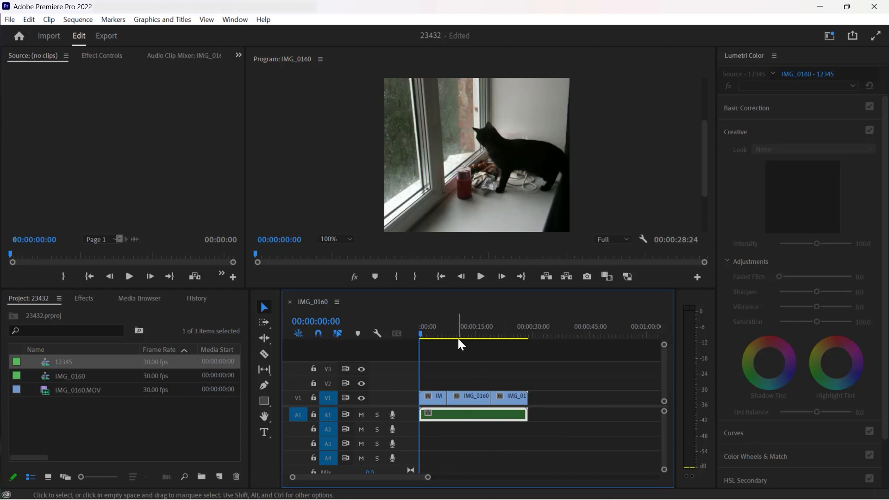
pyautogui.click(453, 334)
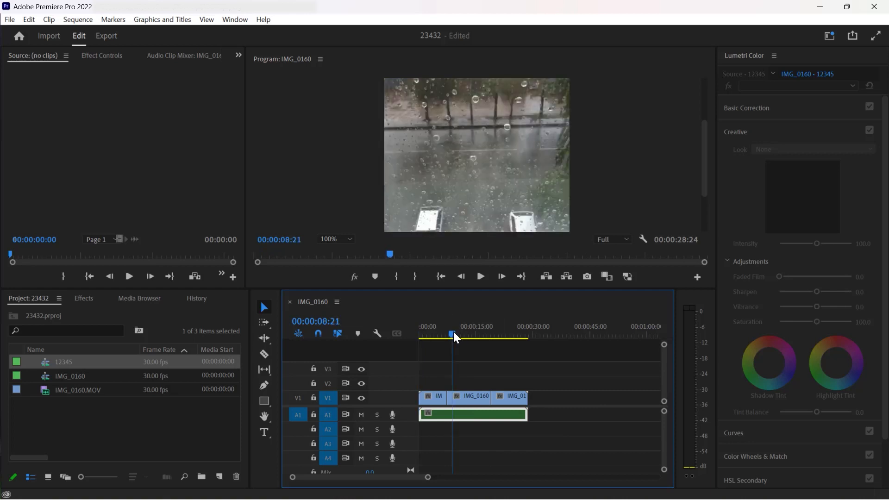
pyautogui.click(479, 276)
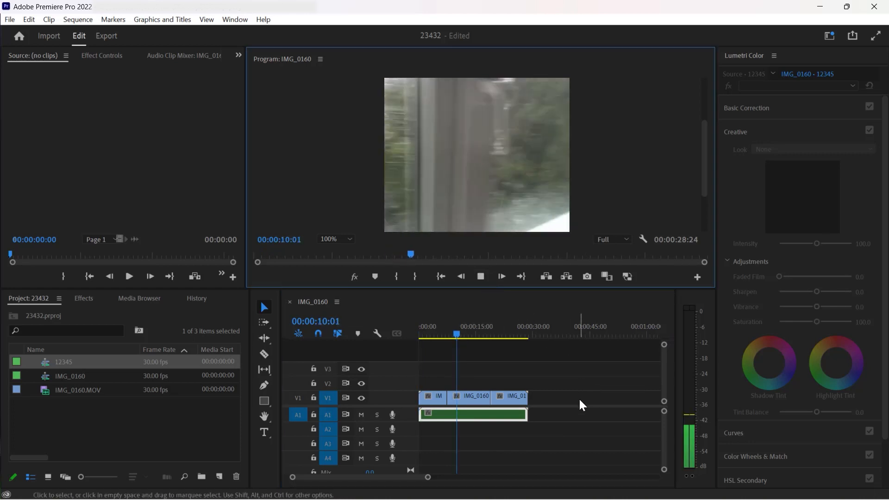